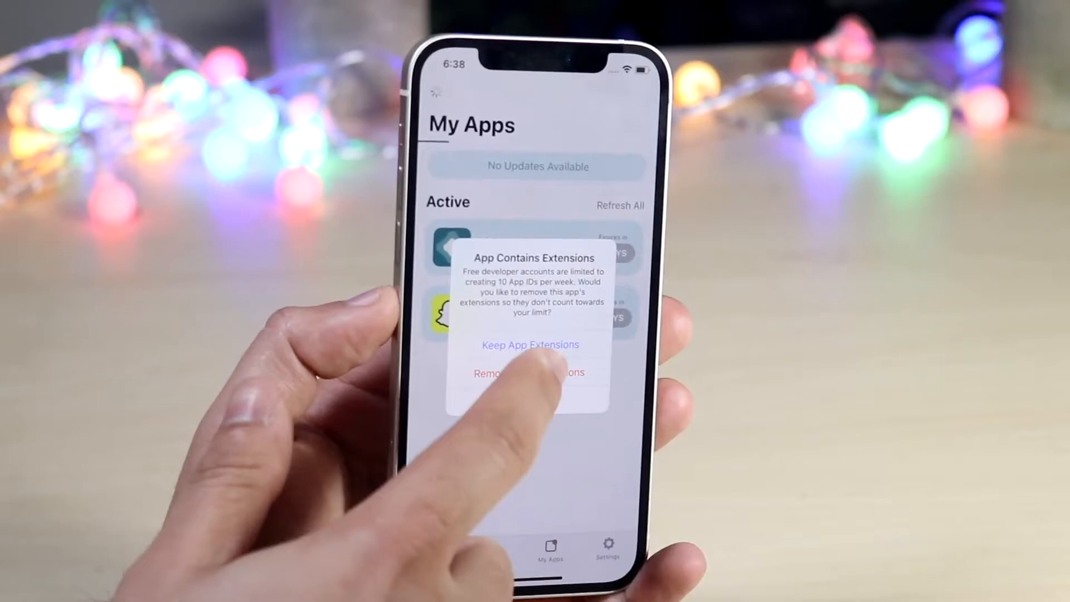
- Answer the 'App Contains Extensions' alert so the AltStore install continues
left_click(530, 344)
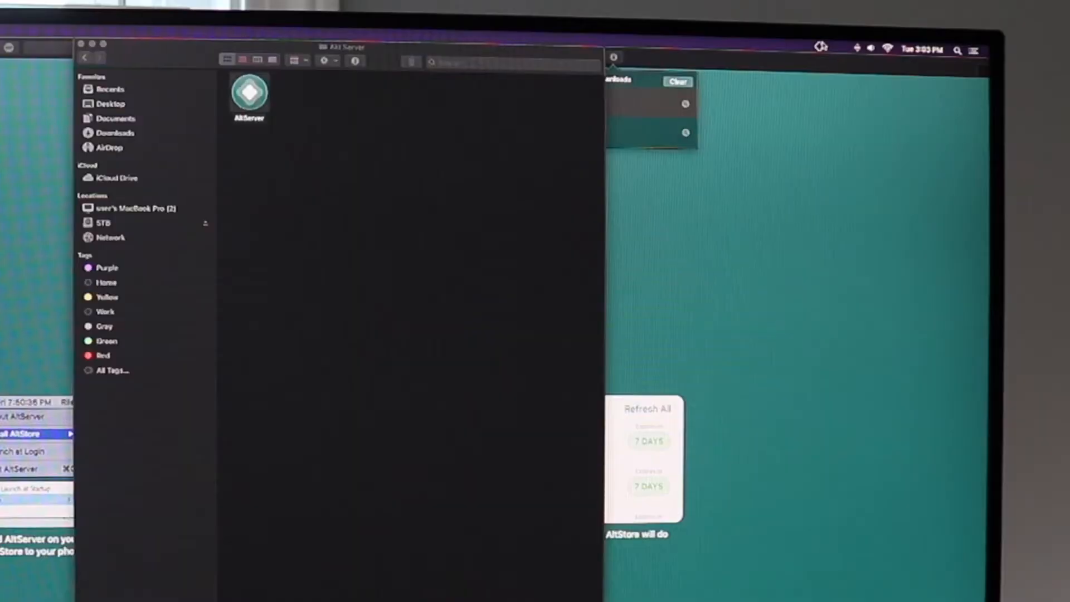
- Launch the AltServer application from its Finder folder
left_click(819, 48)
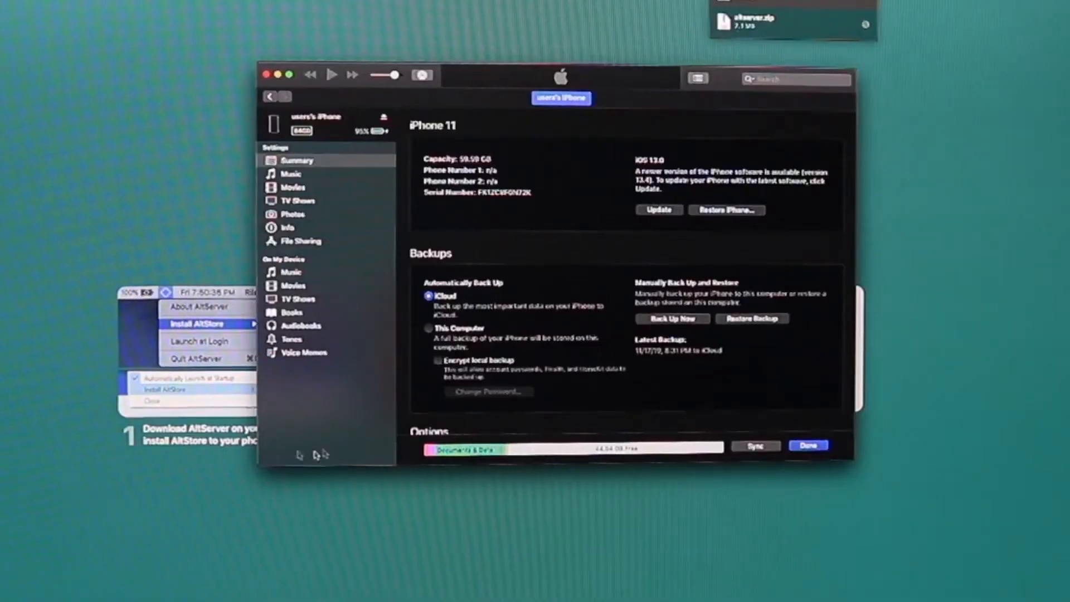
mouse_move(518, 237)
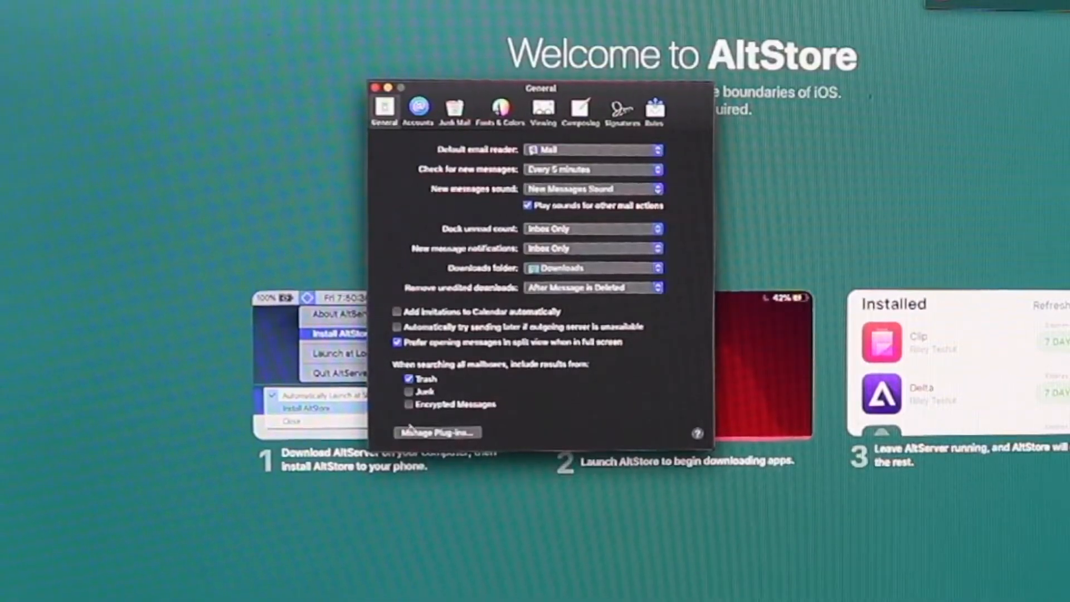
- Show Mail's installed plug-ins list with AltPlugin.mailbundle ticked via Manage Plug-ins…
left_click(436, 432)
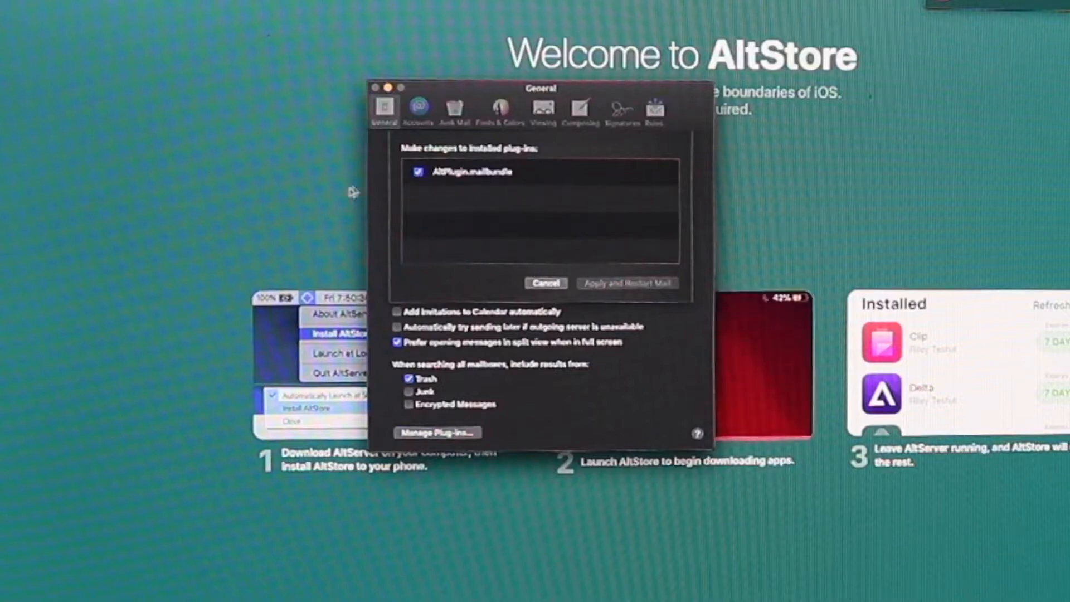
mouse_move(444, 178)
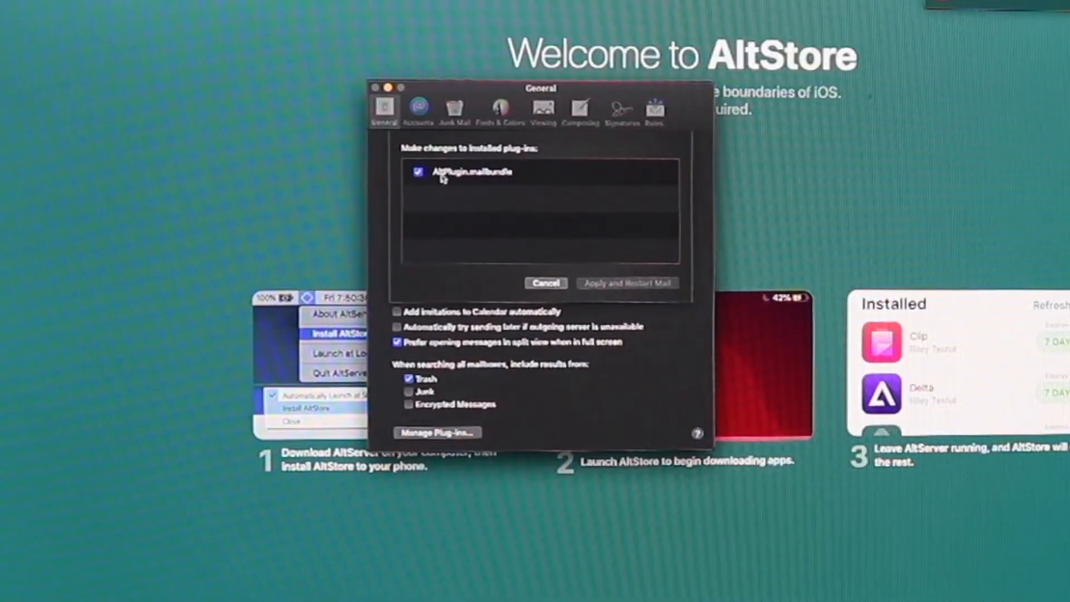